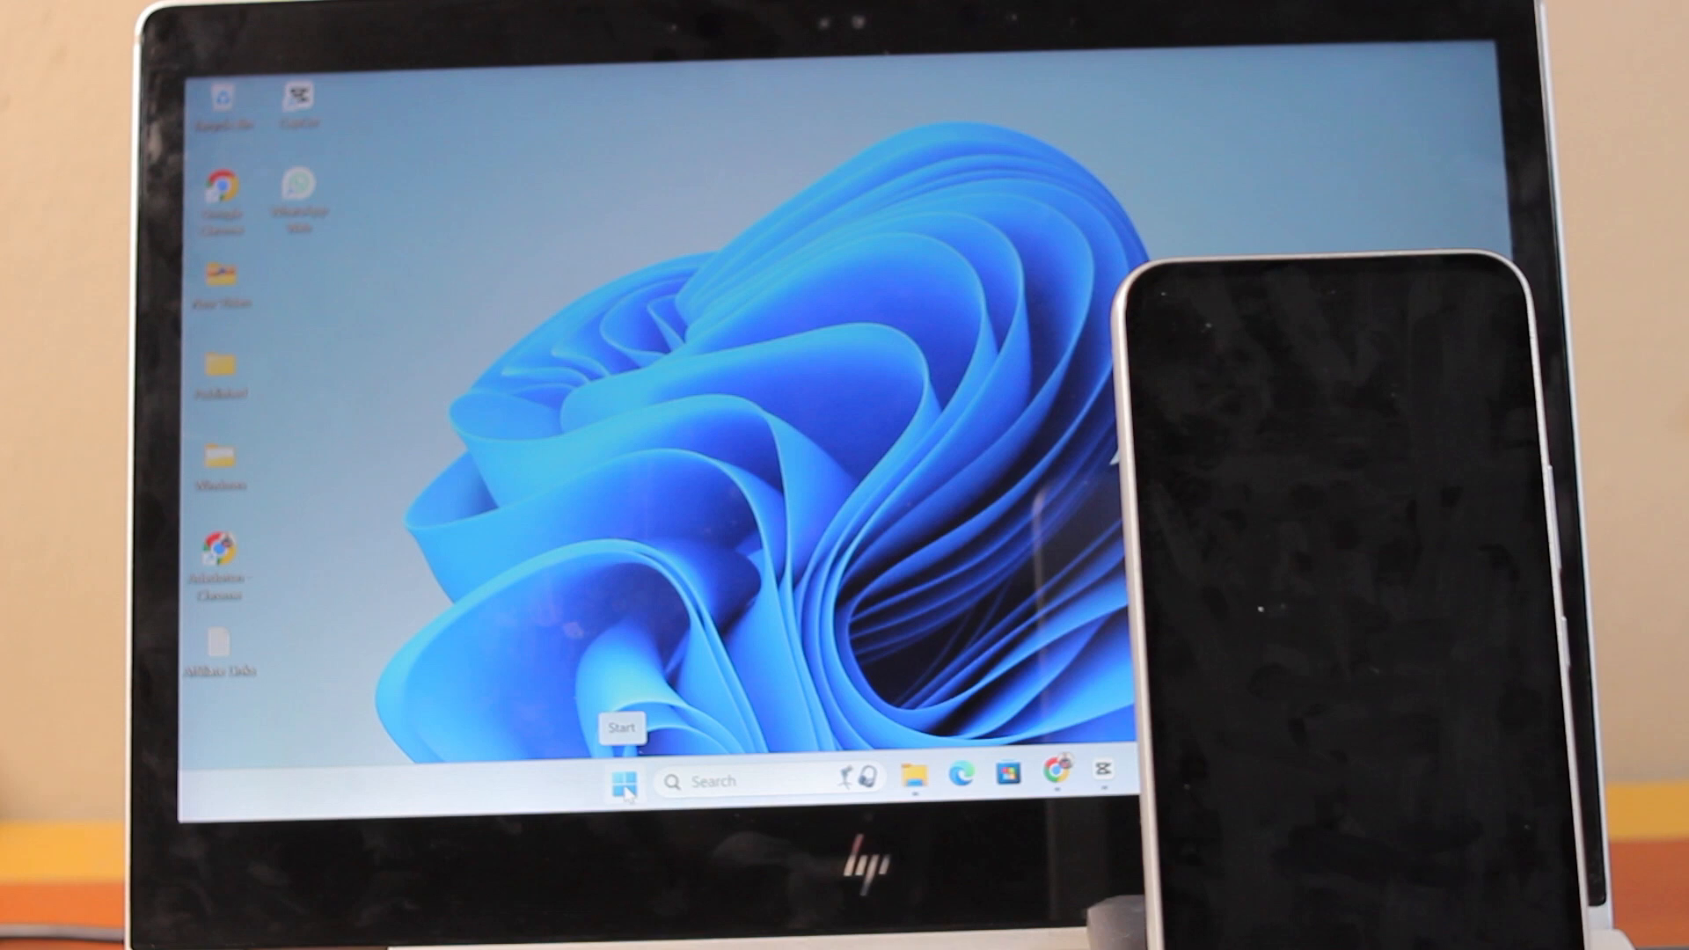
Step: Open the Start menu from the taskbar to show pinned apps and Wireless Display
left_click(629, 778)
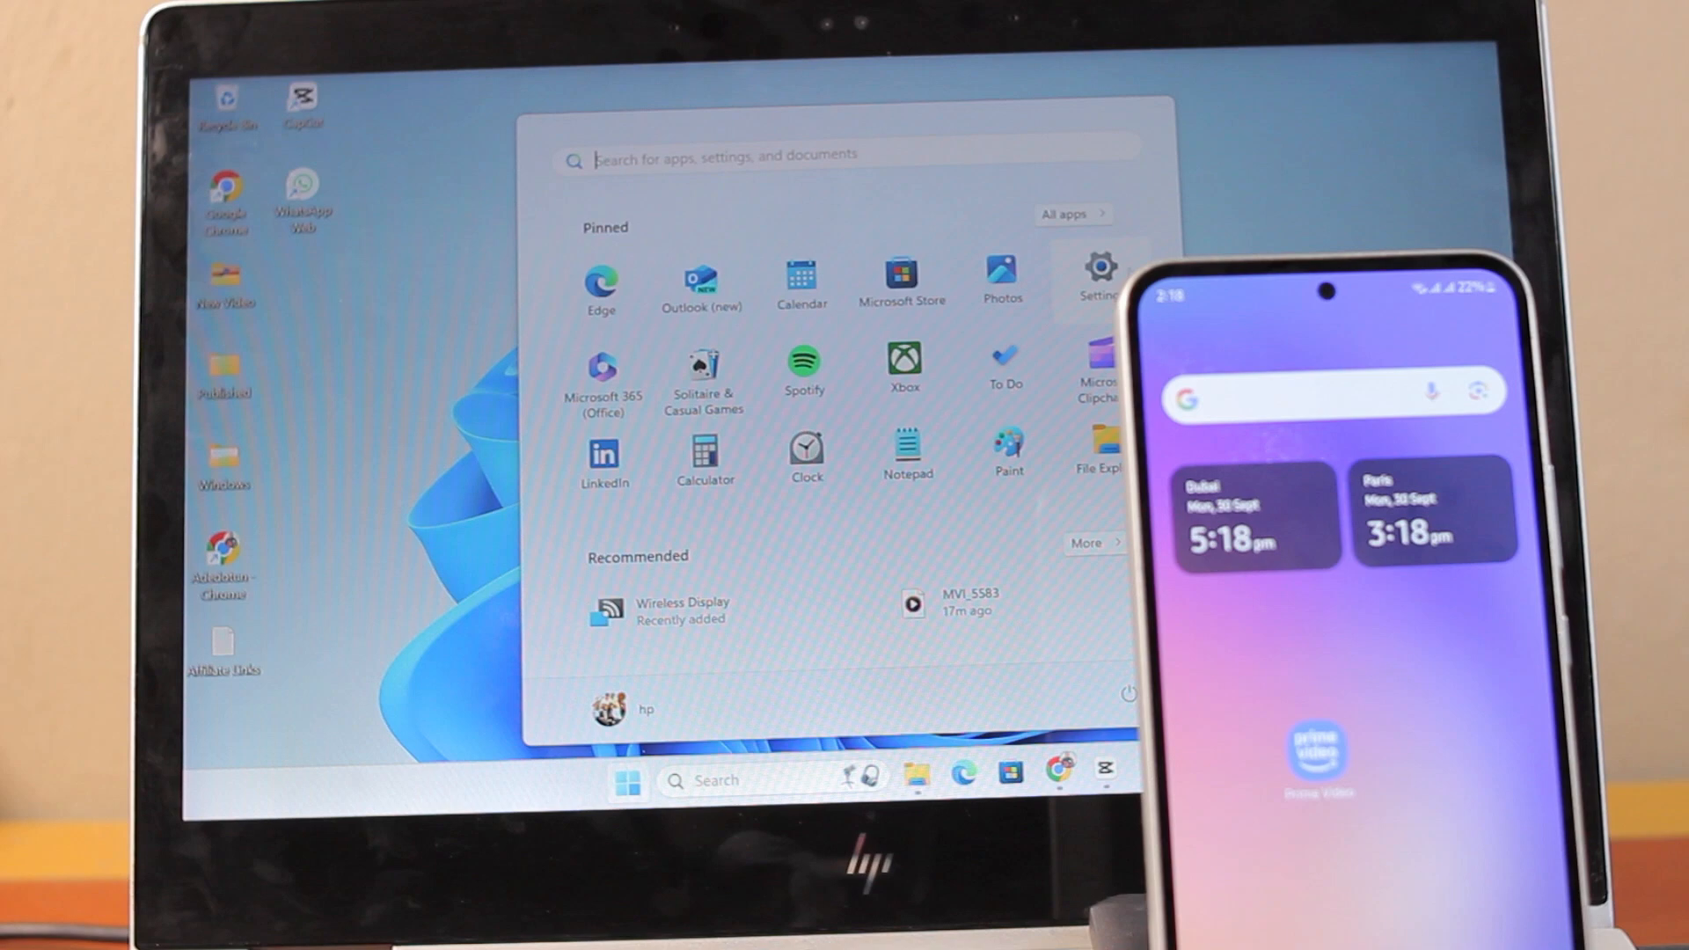
Step: Launch Settings and reach System > Optional features, showing 14 added features
left_click(1098, 275)
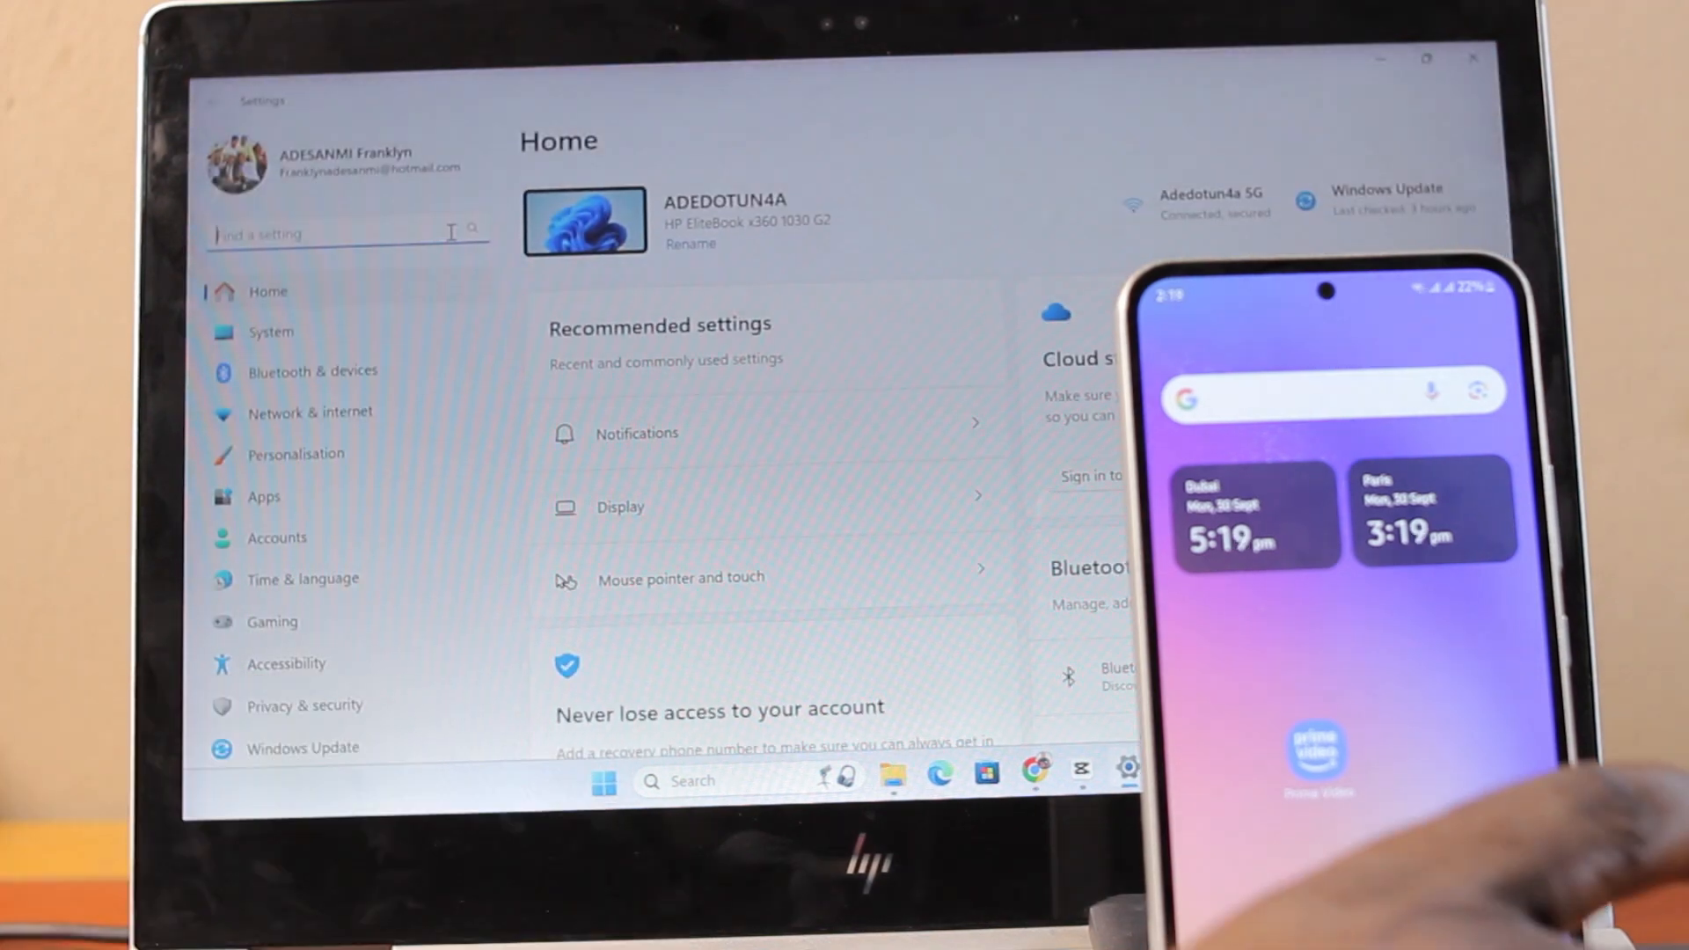
type("o")
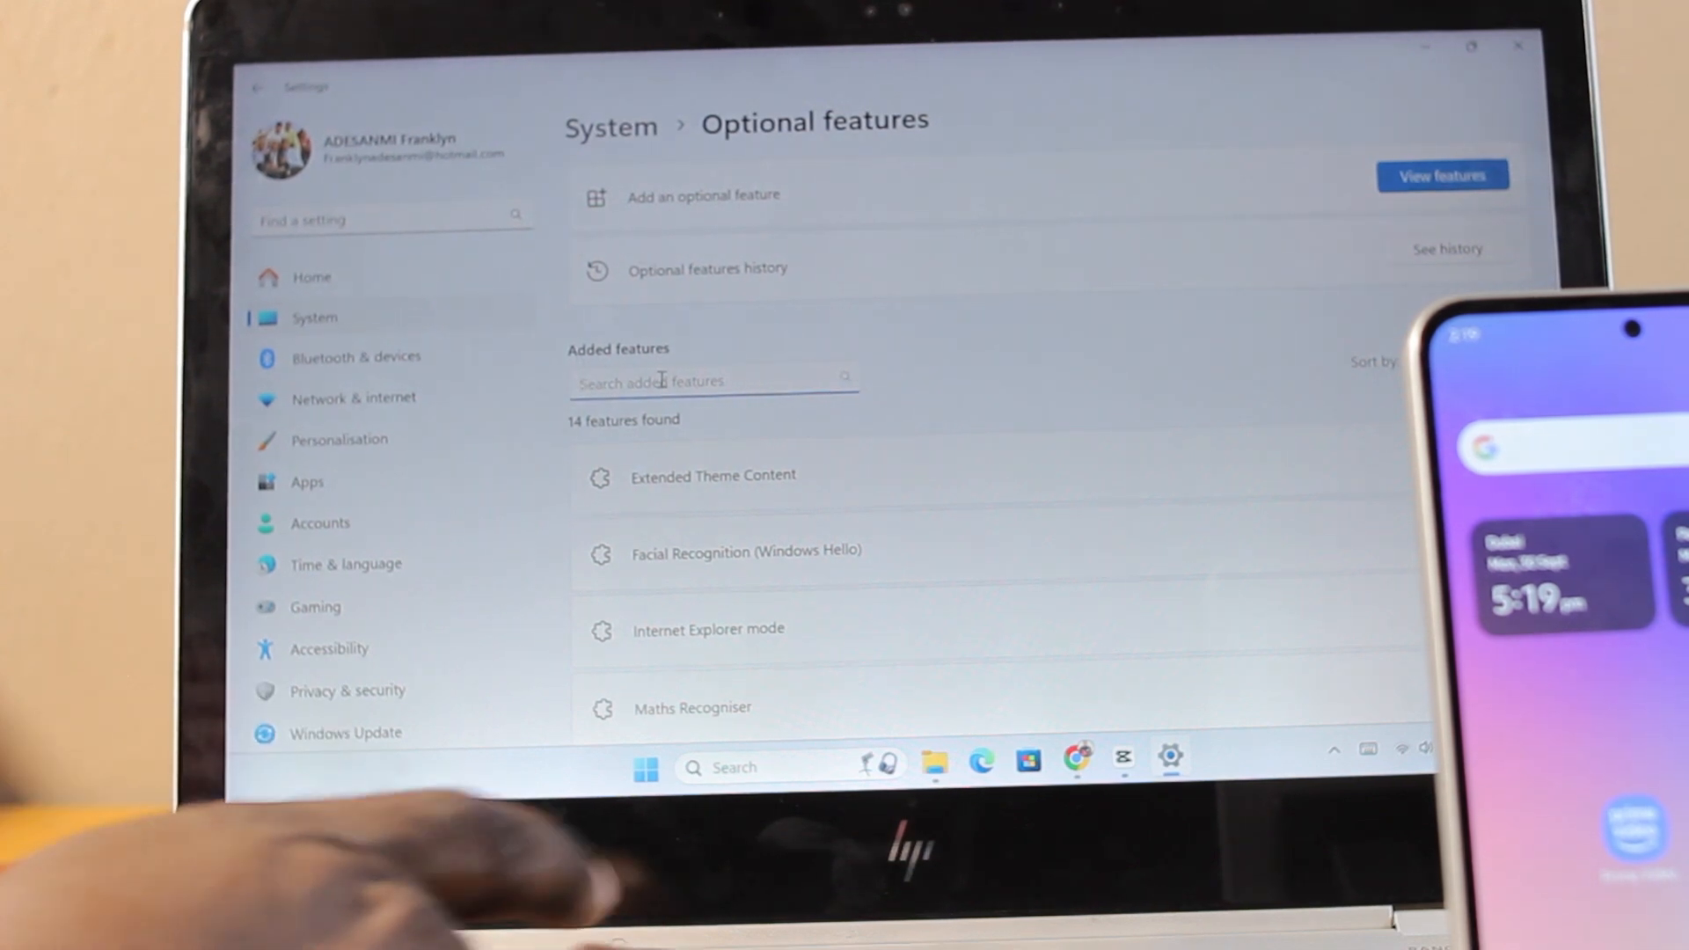
Step: Filter added features by 'WIRELESS' to confirm Wireless Display is installed, then close Settings
type("WIREL")
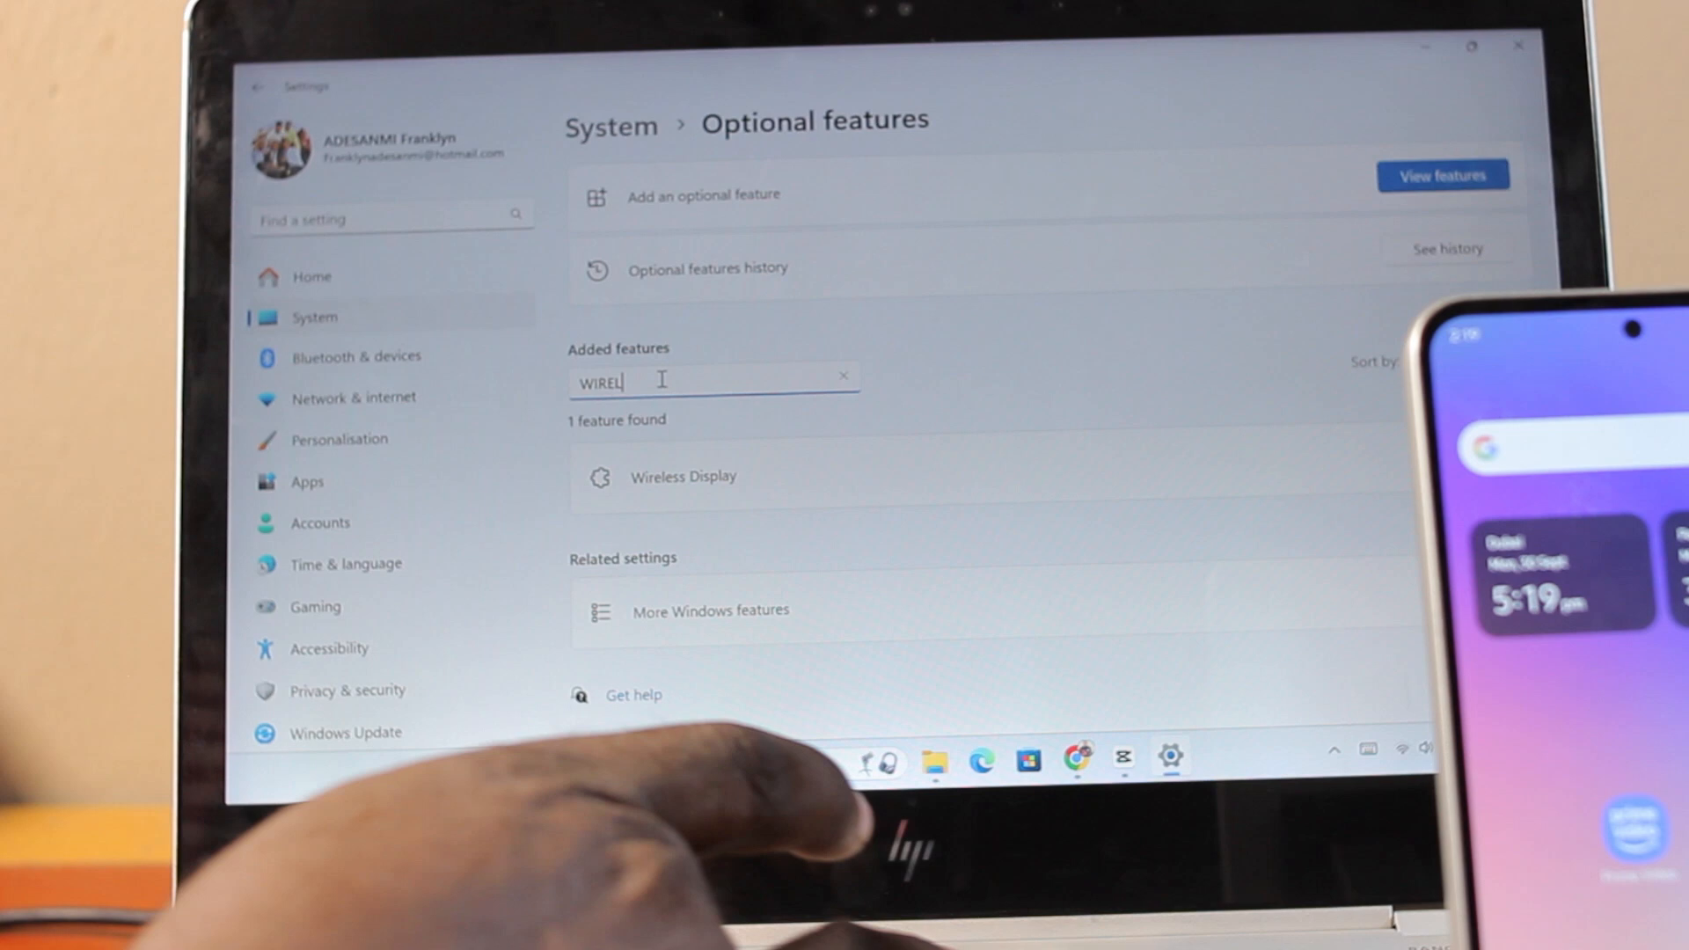
type("SS")
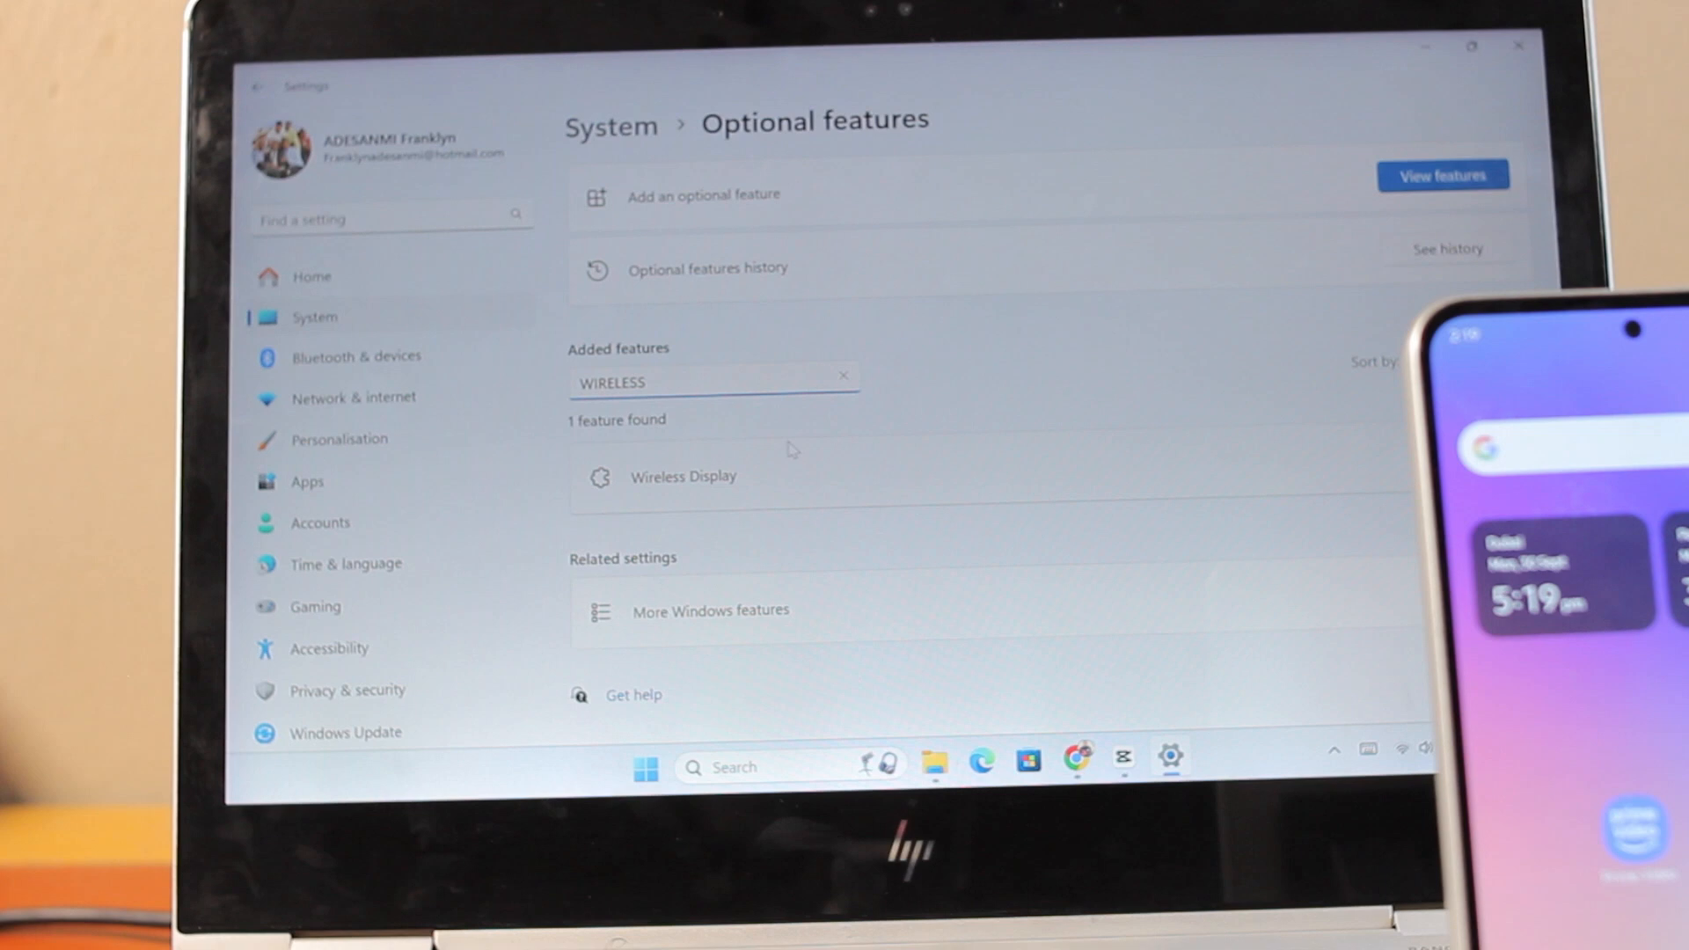
left_click(683, 476)
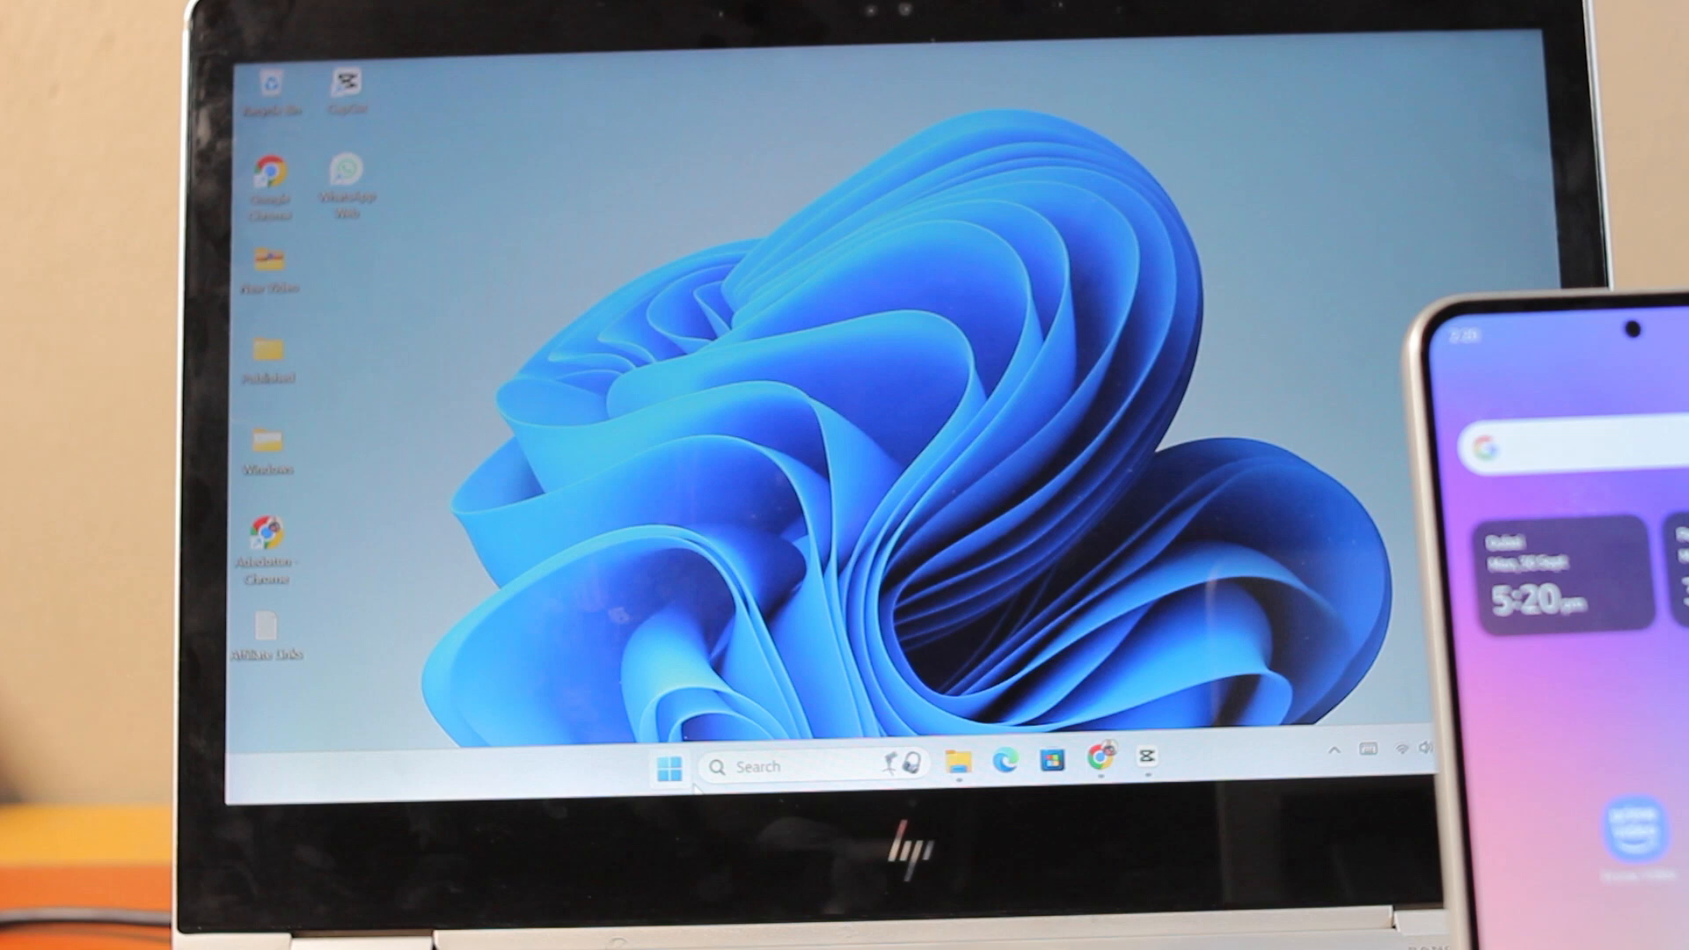
mouse_move(675, 766)
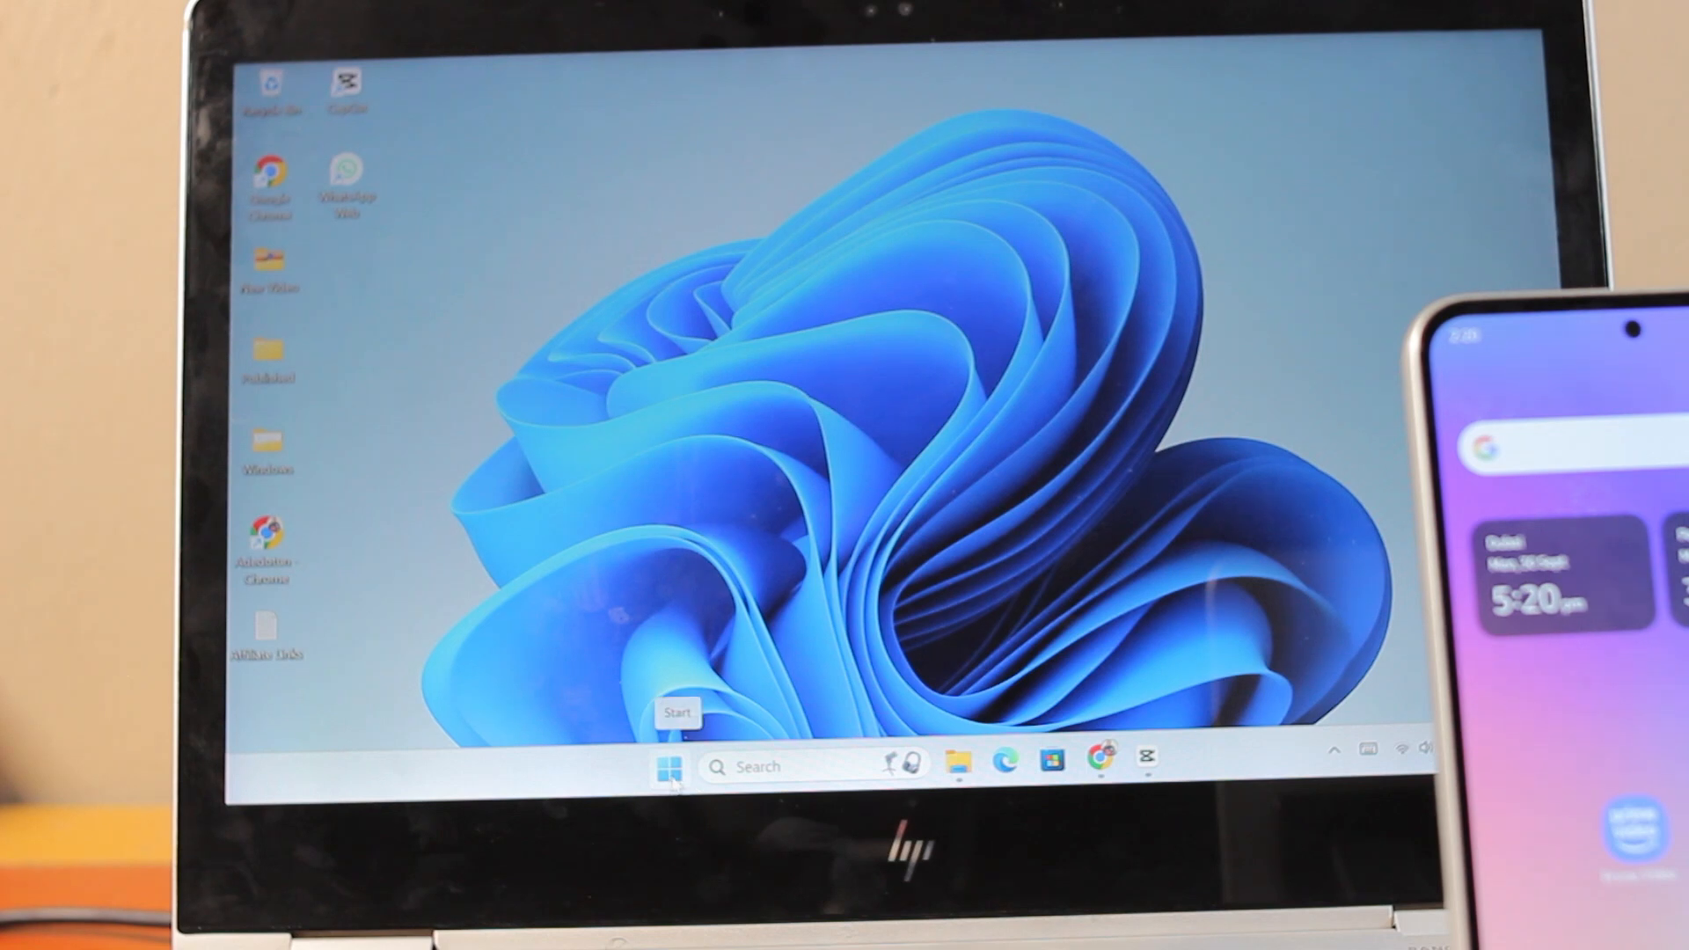
Step: Reopen the Start menu and begin an app search with 'w'
left_click(668, 766)
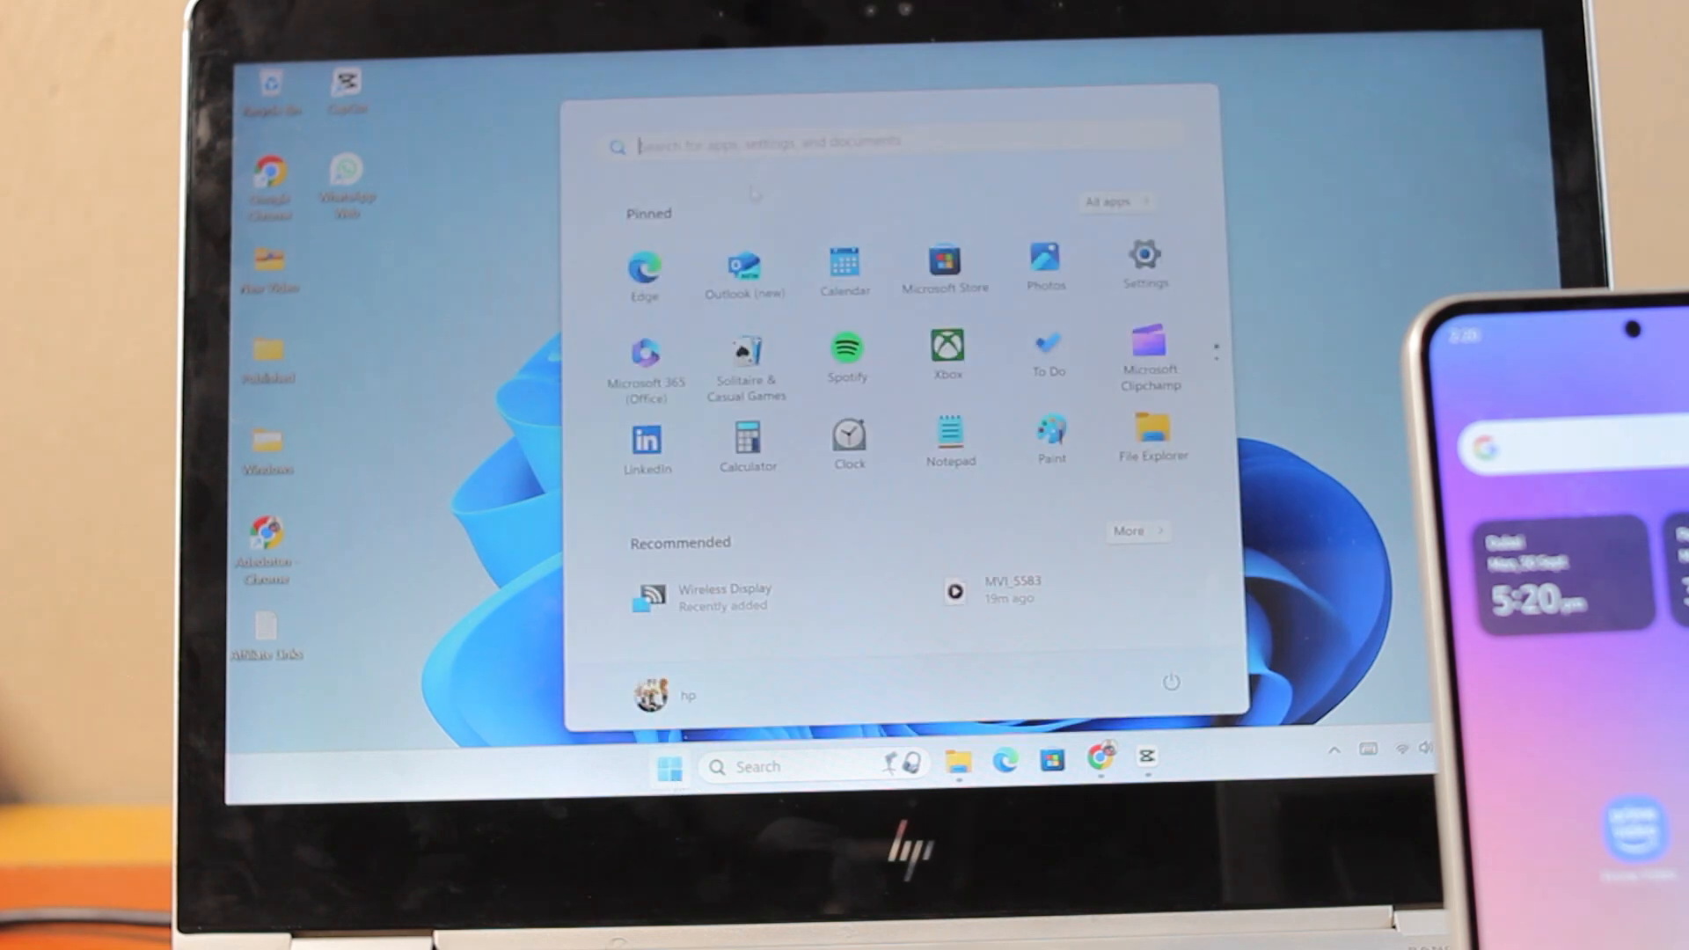
type("w")
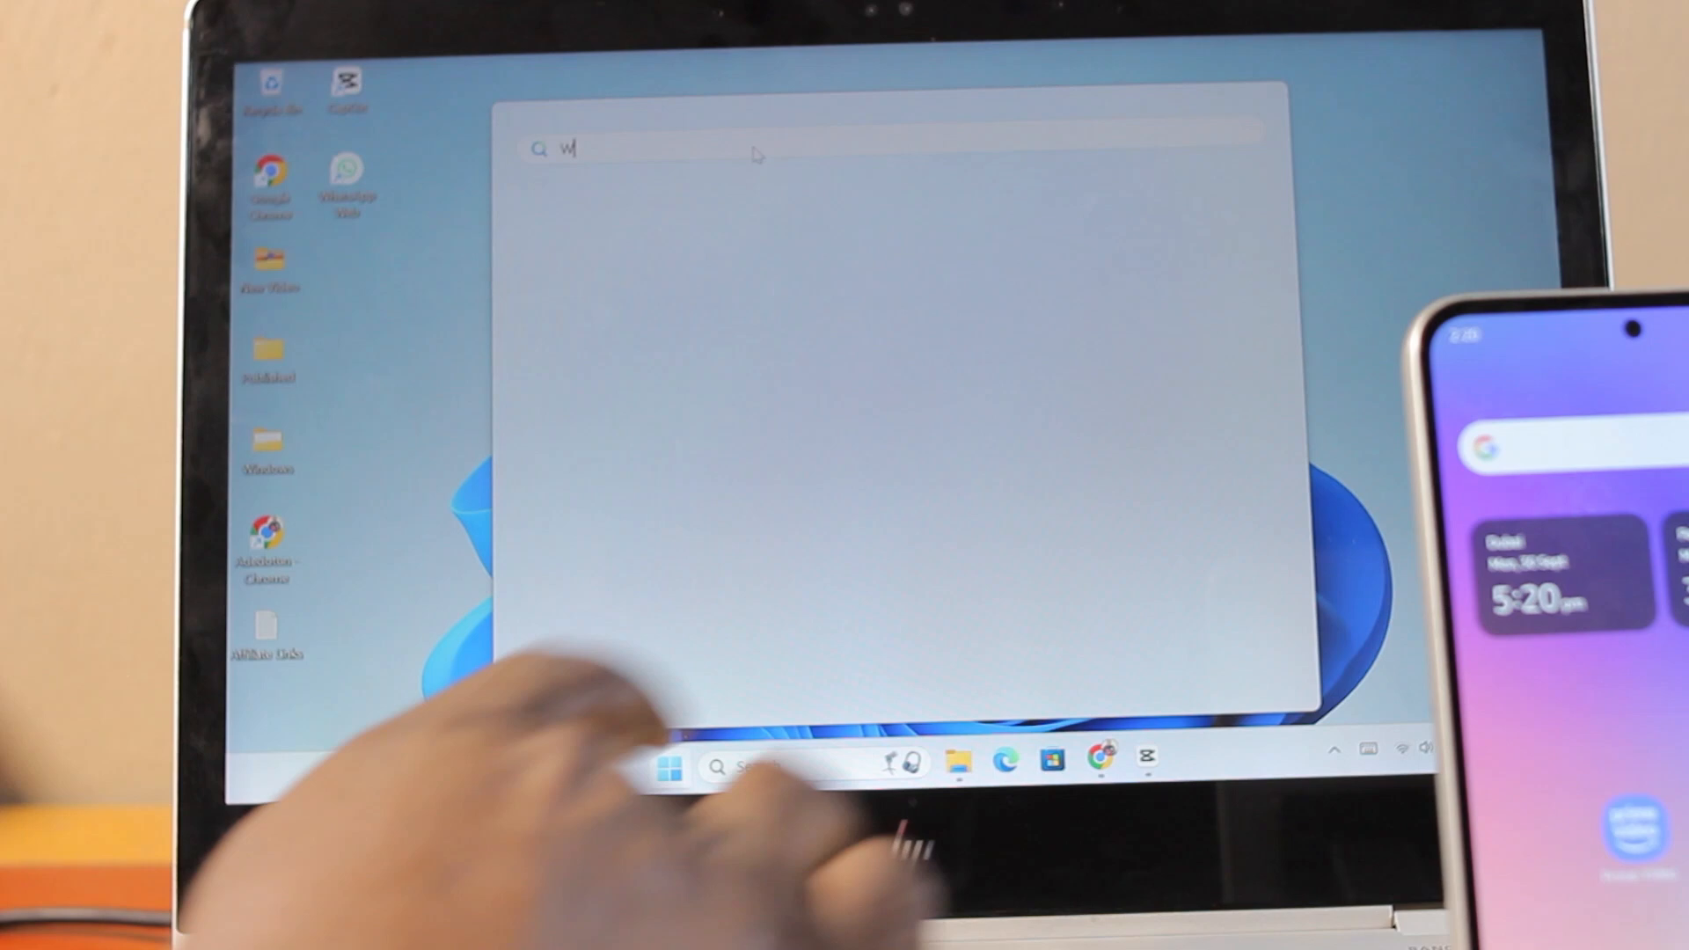